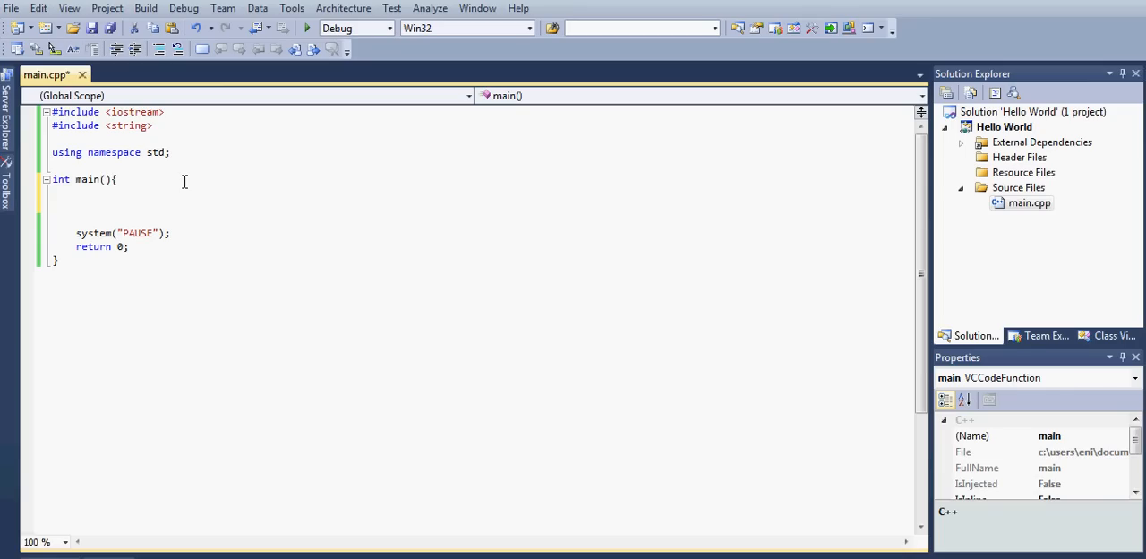
Step: Place the cursor inside main() and add blank lines above system("PAUSE")
left_click(118, 179)
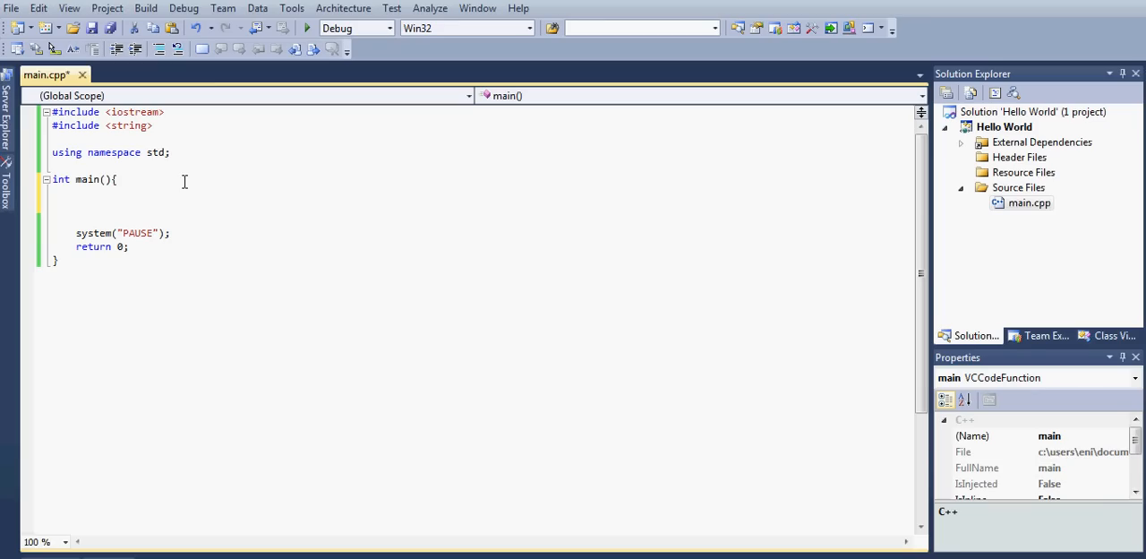
left_click(116, 179)
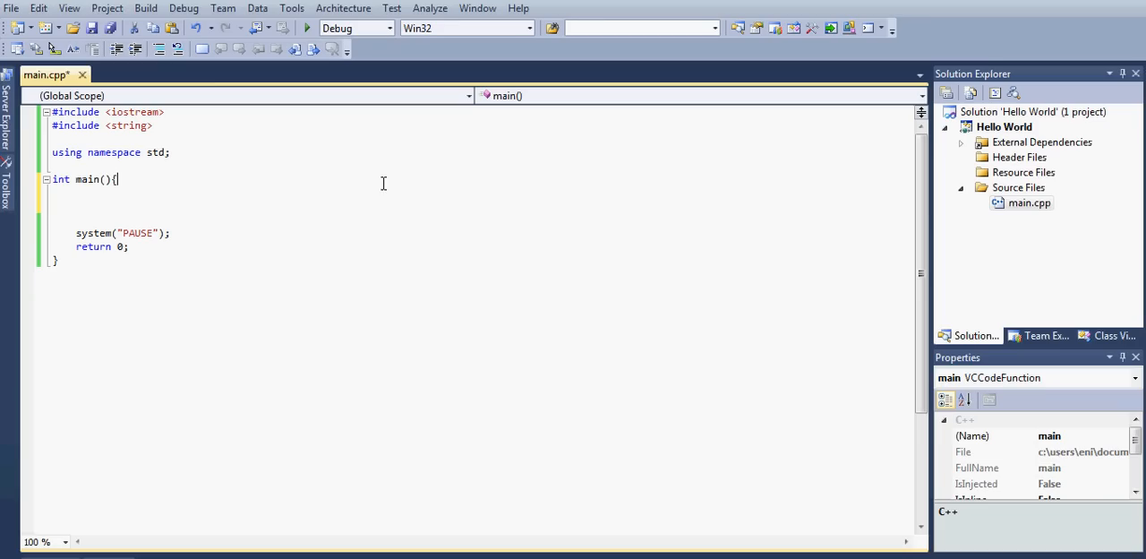
mouse_move(247, 197)
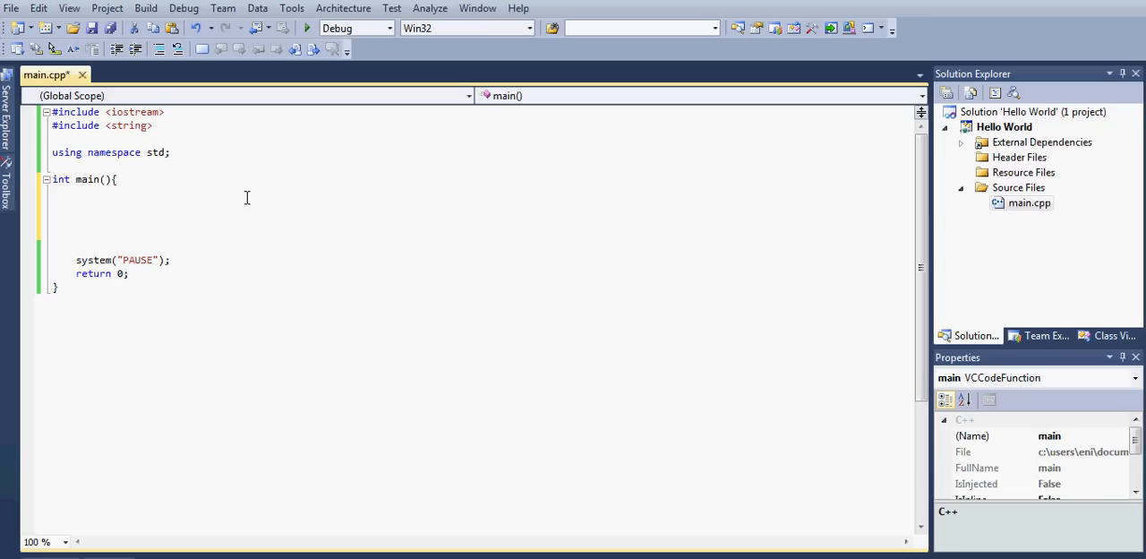
Step: Declare the counter 'int i = 0;' at the top of main
type("int")
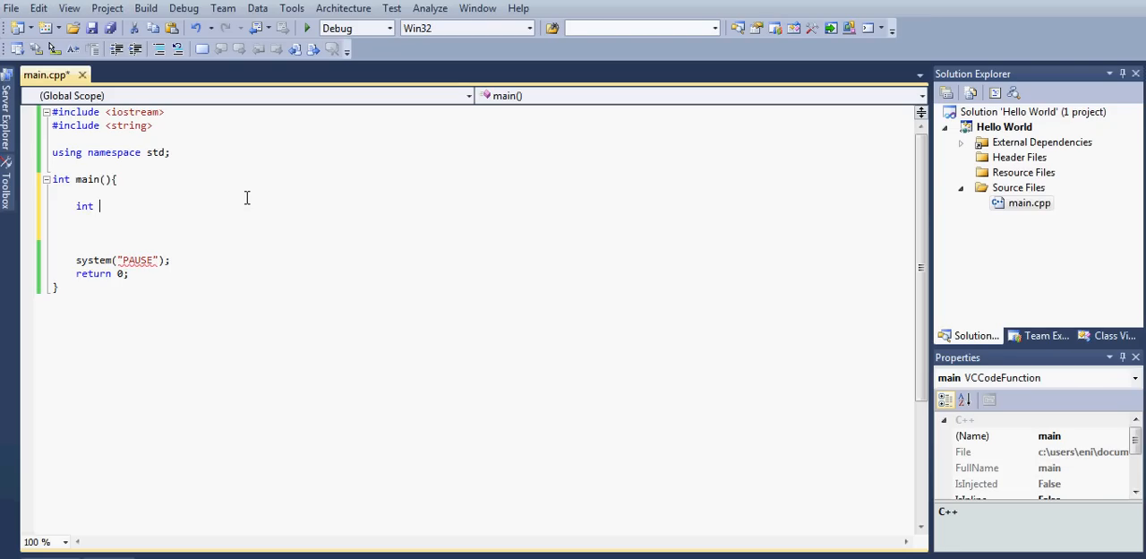
type("i")
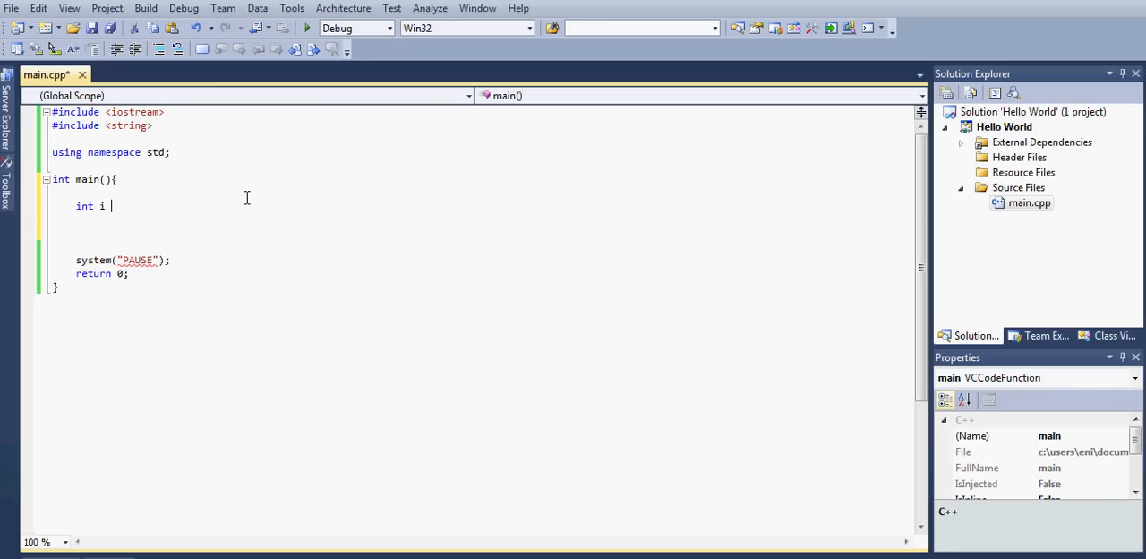
type("= 0;")
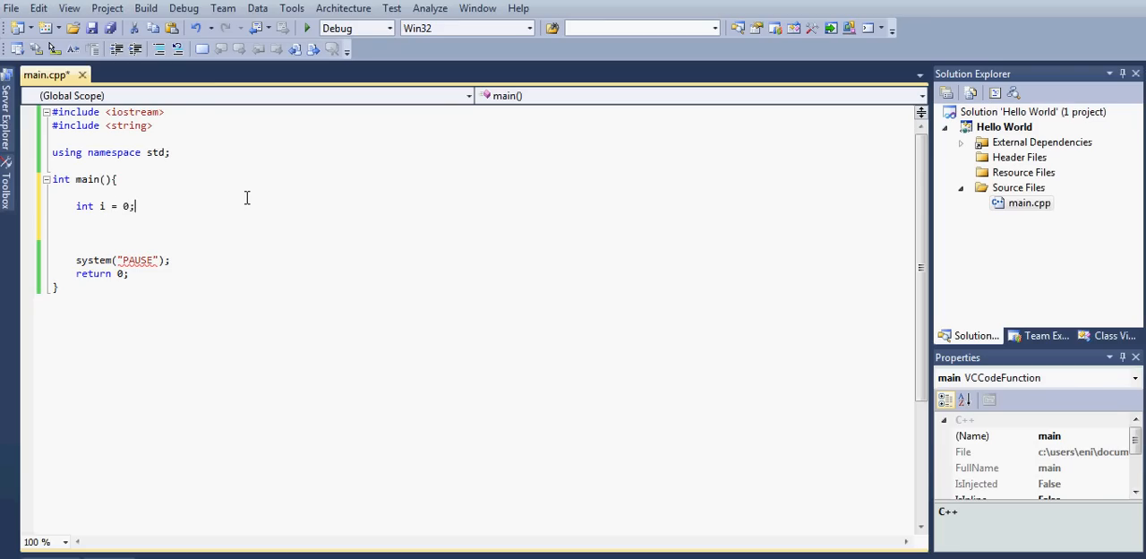
key("enter")
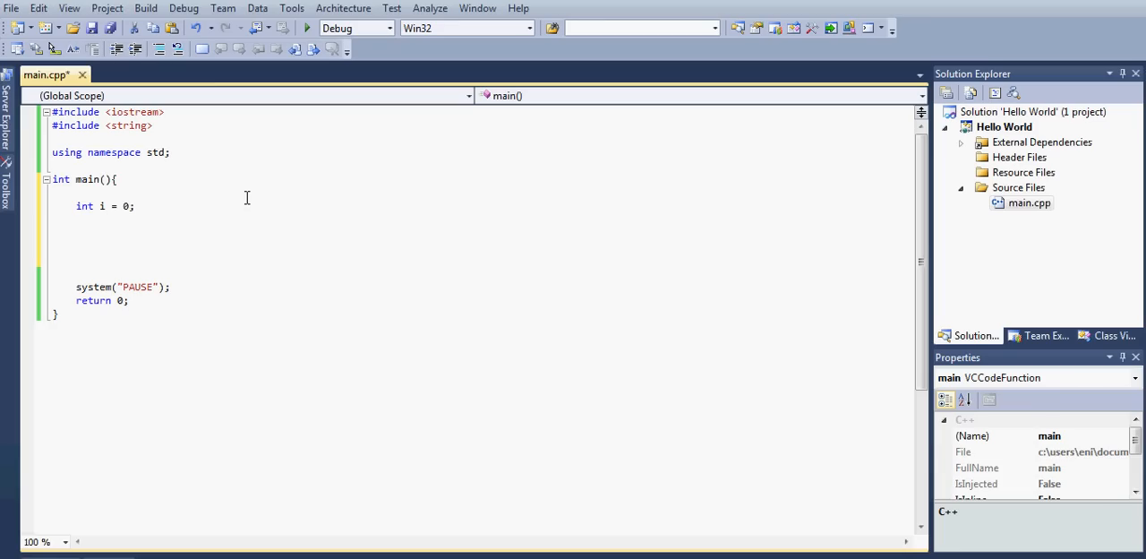
Step: Add an empty 'do{}' block below the counter and move the cursor inside its braces
type("do")
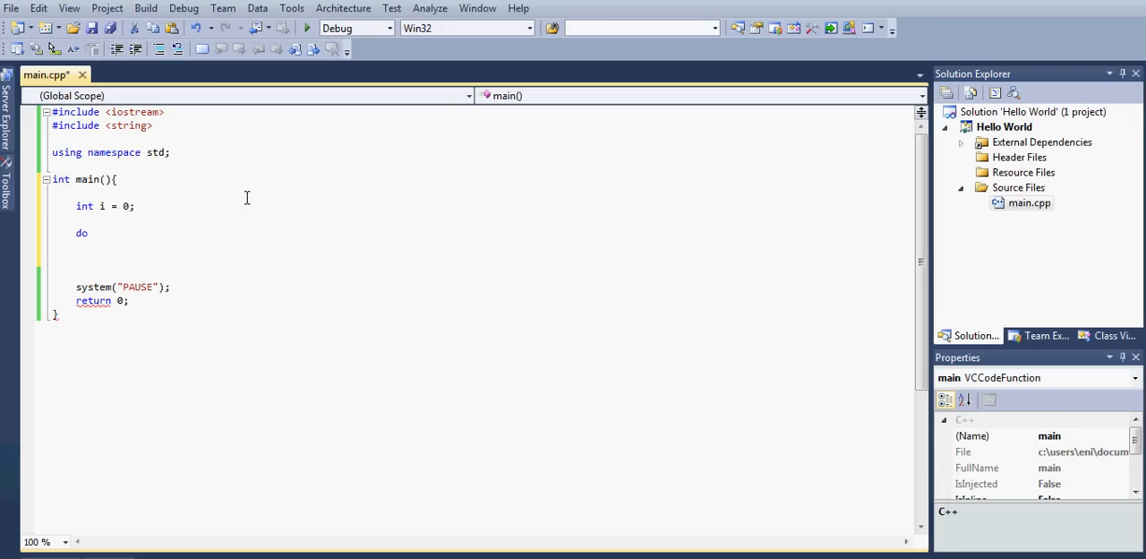
type("{}")
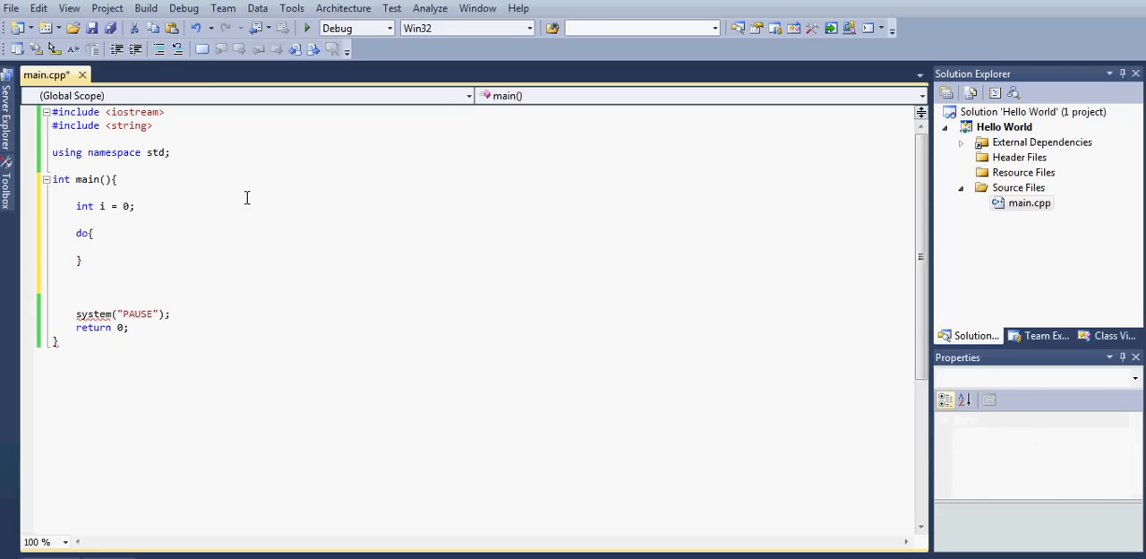
left_click(100, 247)
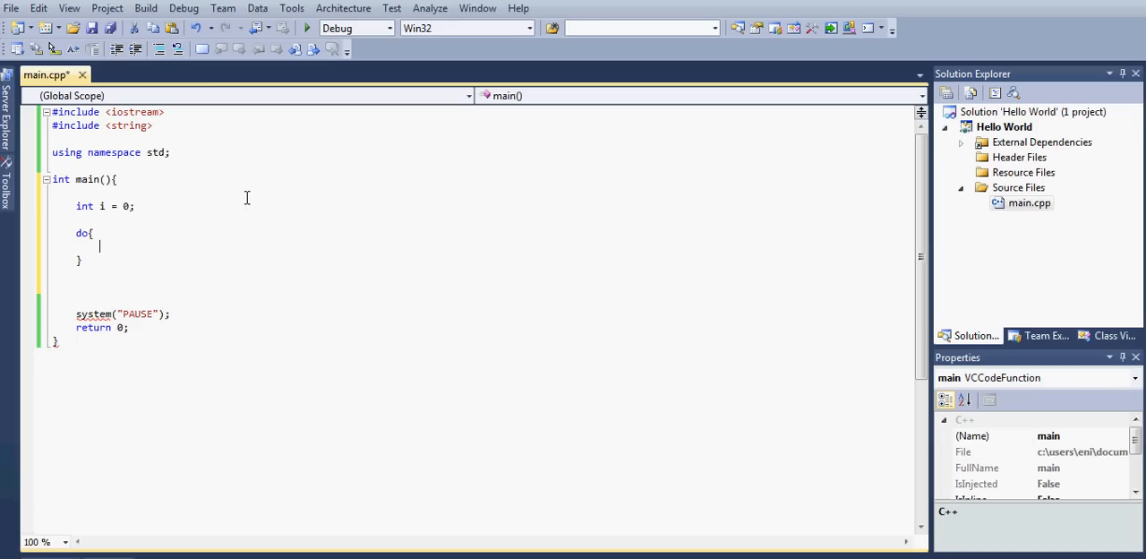
Step: Write cout << "HELLO WORLD!! (" << i + 1 << ")" << endl; inside the do block
type("cout")
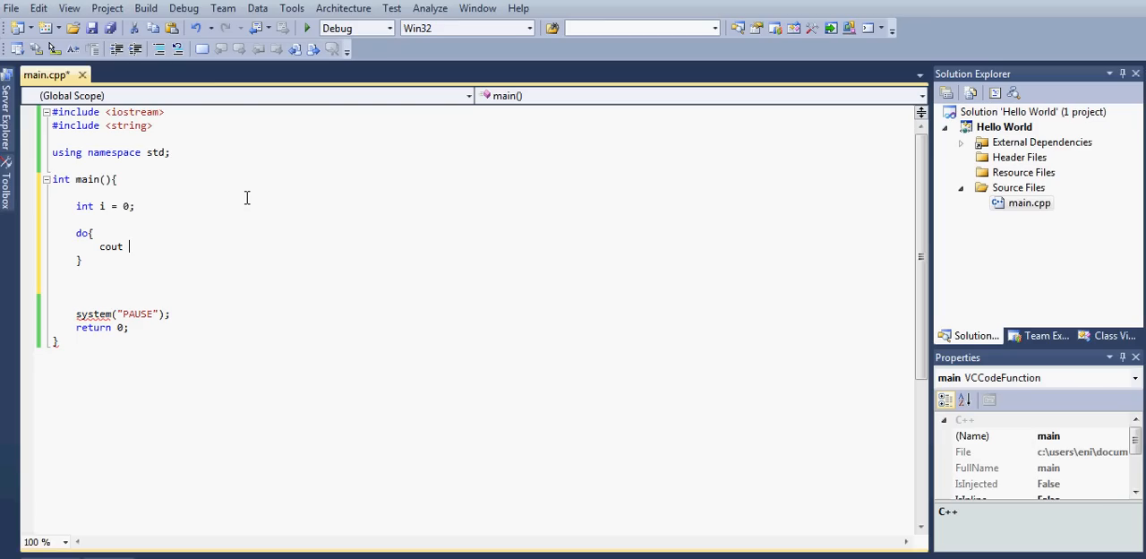
type("<< \"")
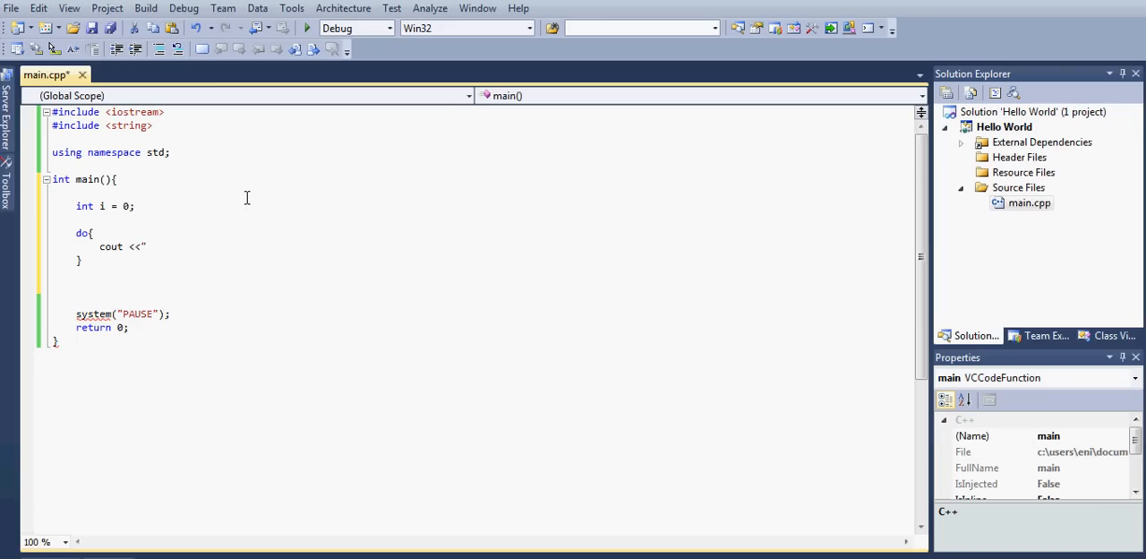
type("HELLO WOR")
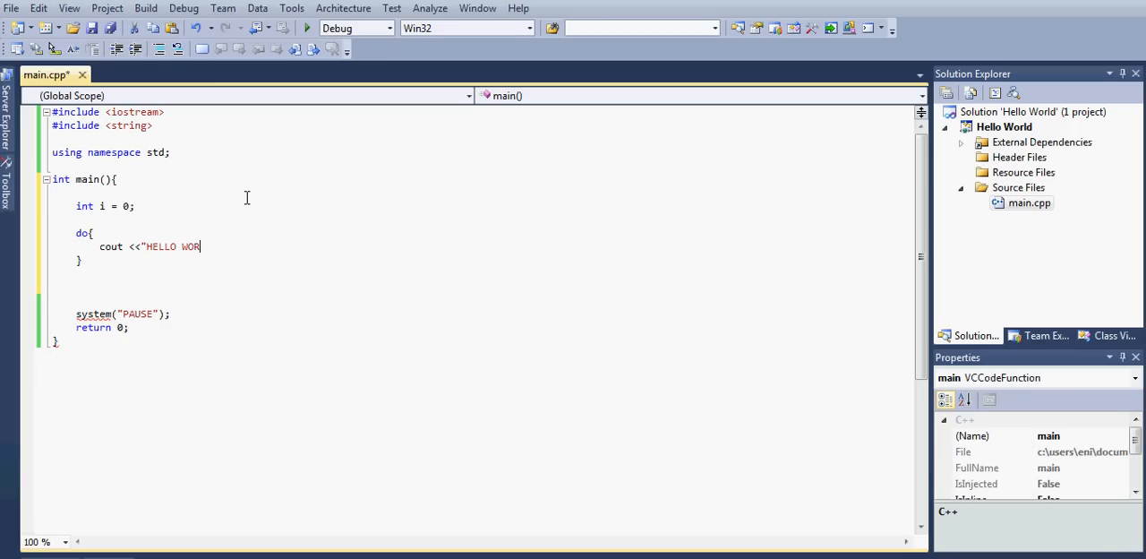
type("LD!!")
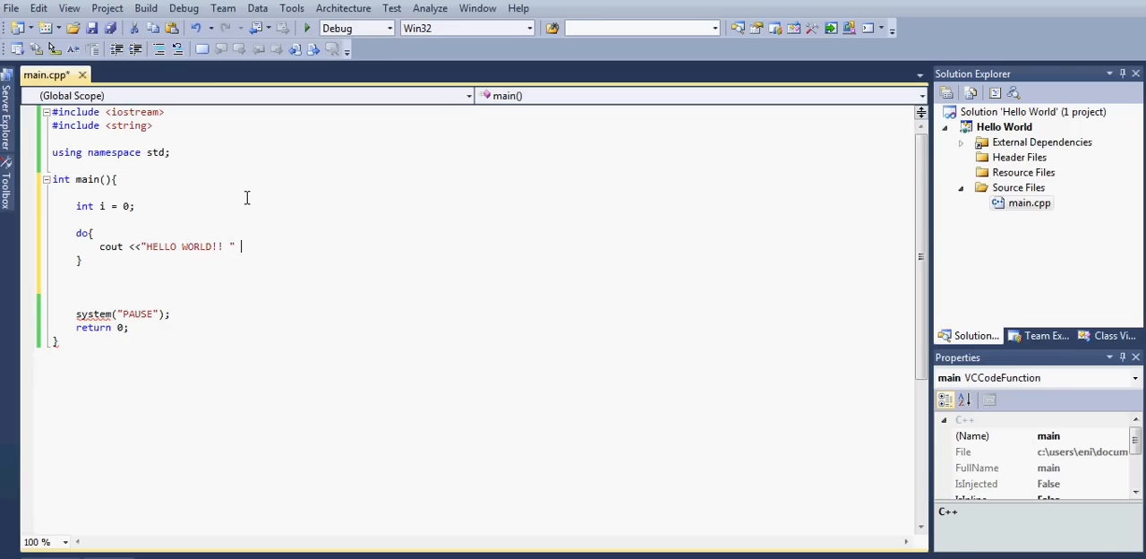
type("<<")
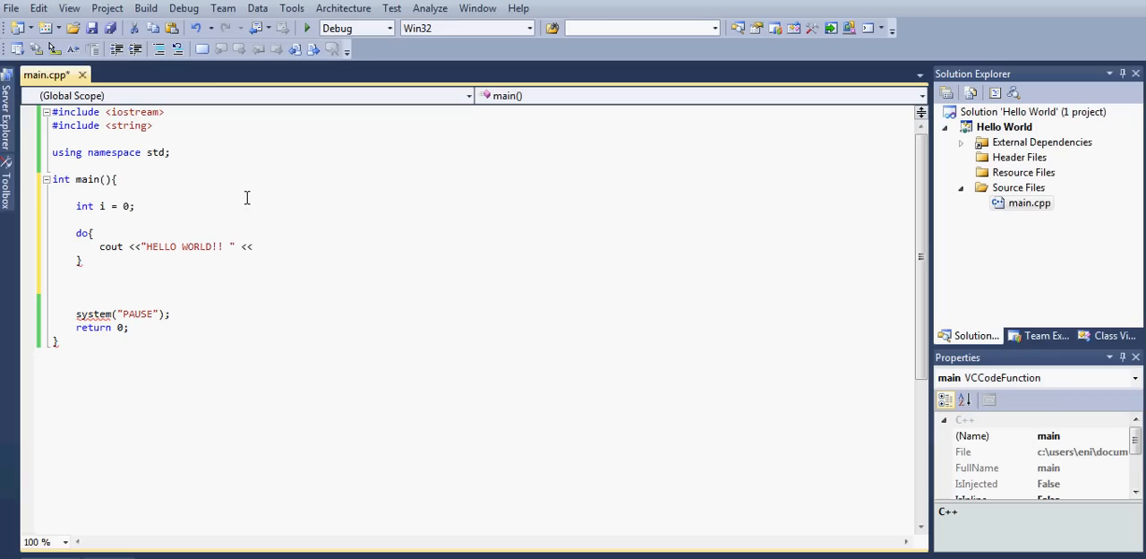
type("i + 1")
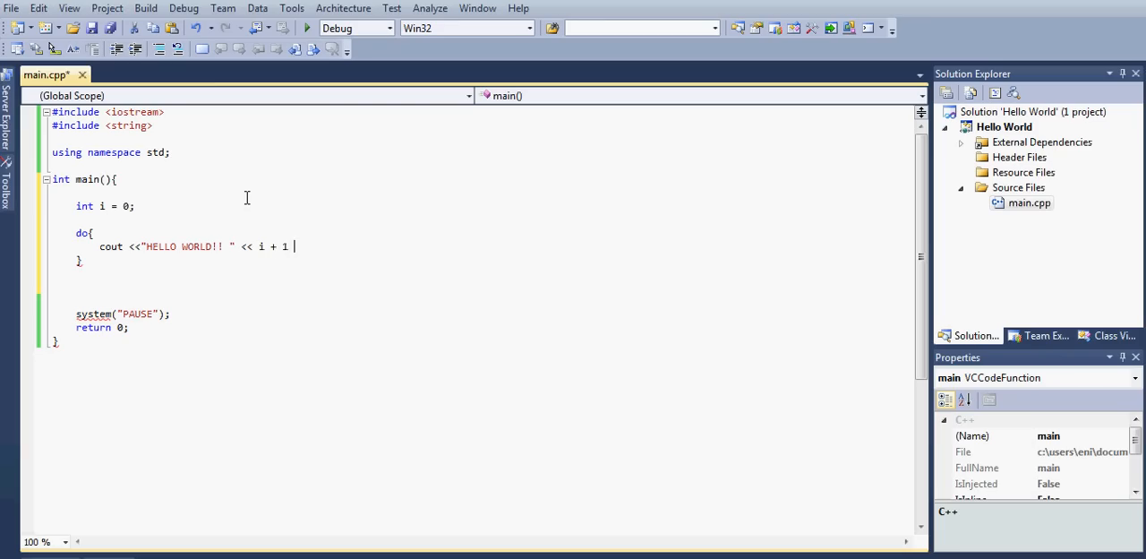
type("<<")
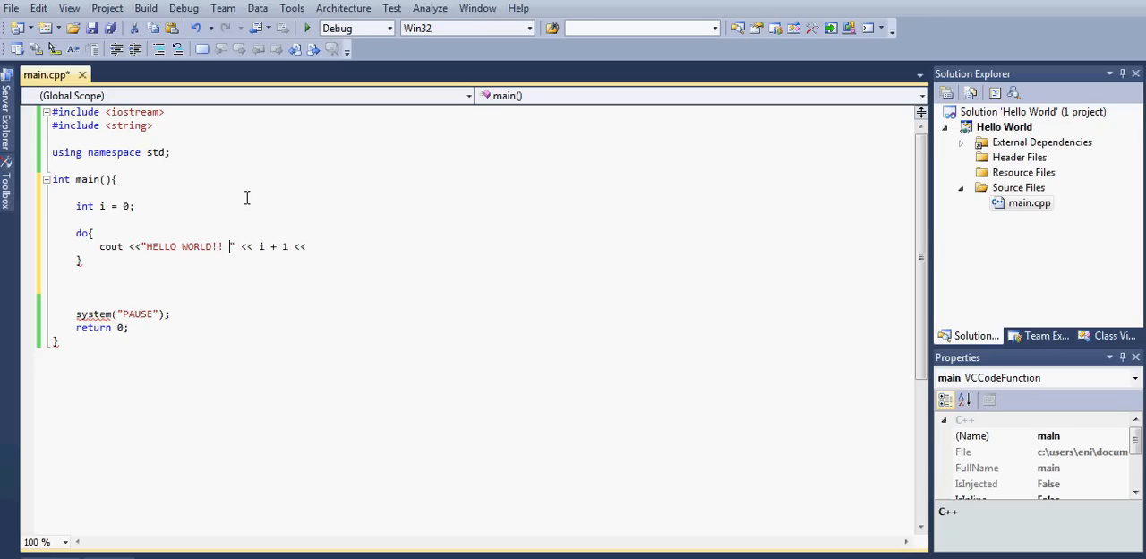
type("(")
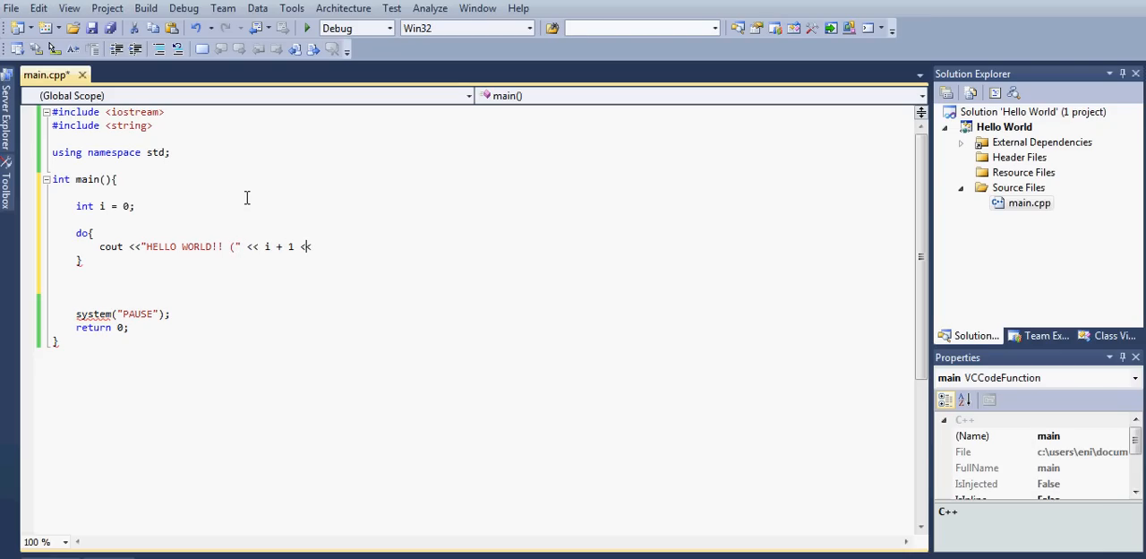
type("<\") \" << endl;")
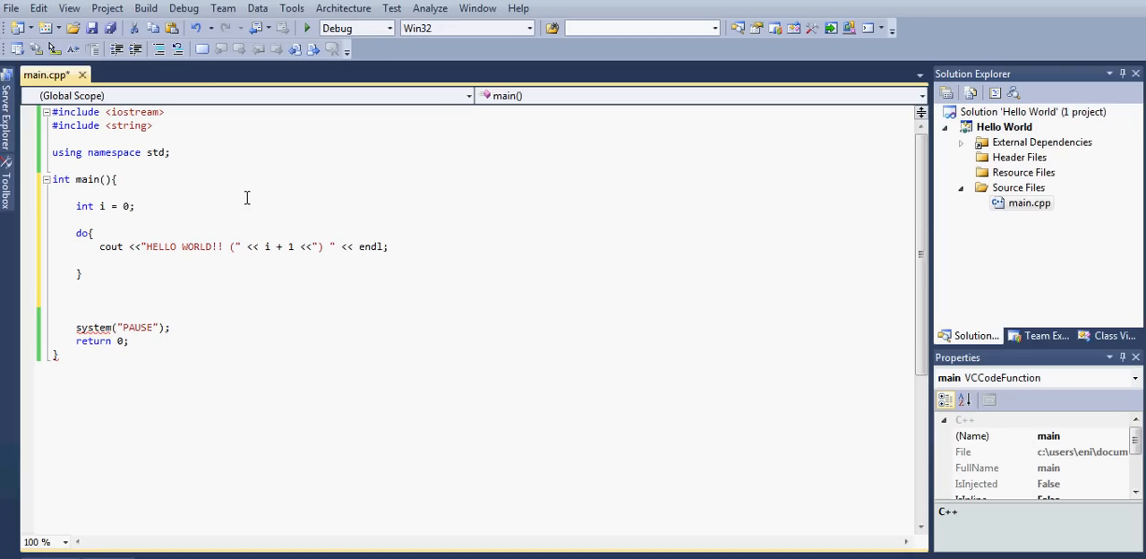
Step: Increment the counter with 'i++;' after the print line
type("i++")
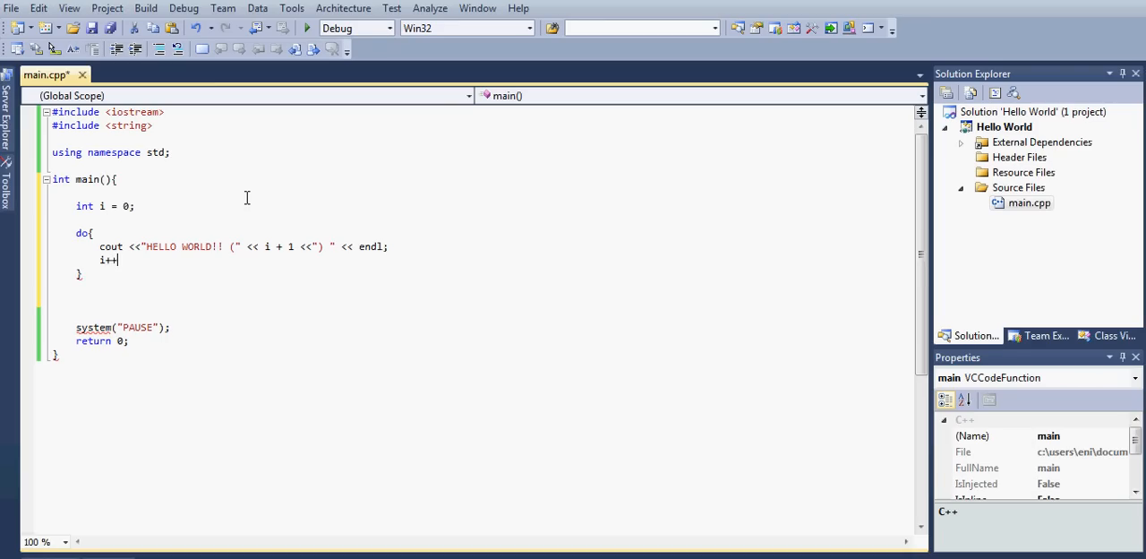
type(";")
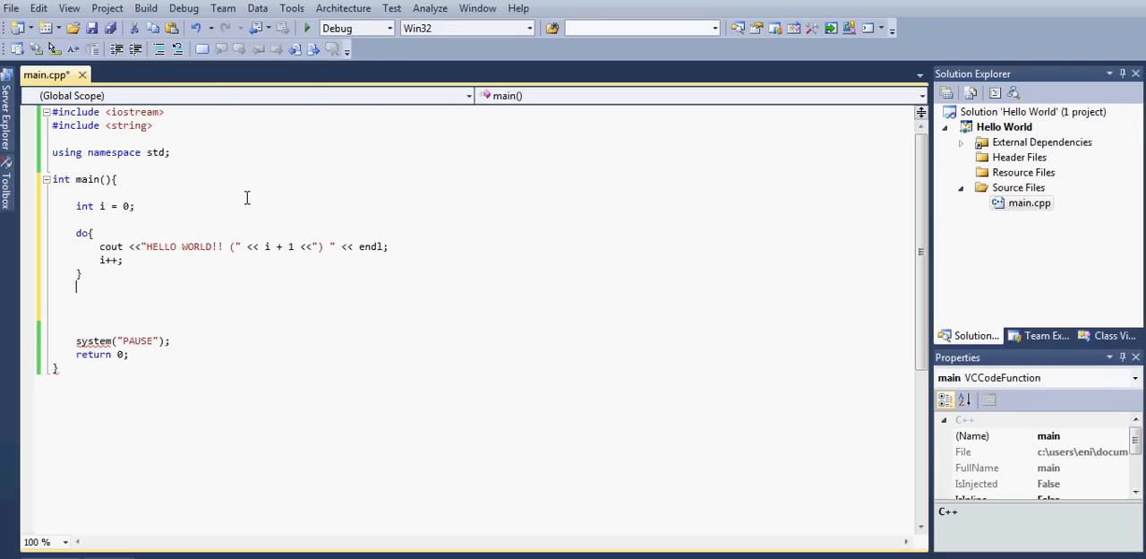
Step: Close the loop with the condition 'while(i < 10);' after the do block
type("whil")
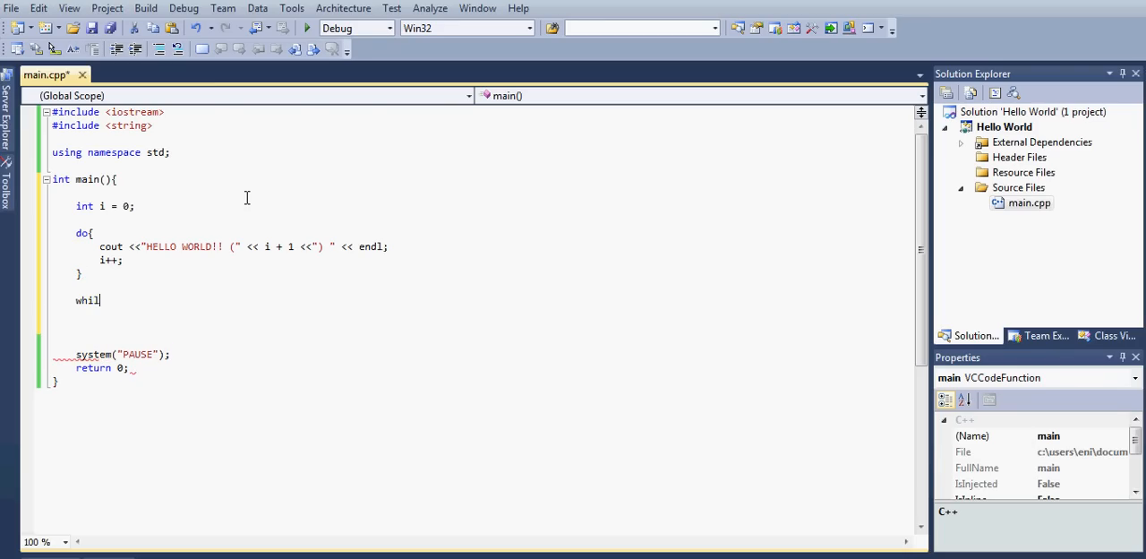
type("e()")
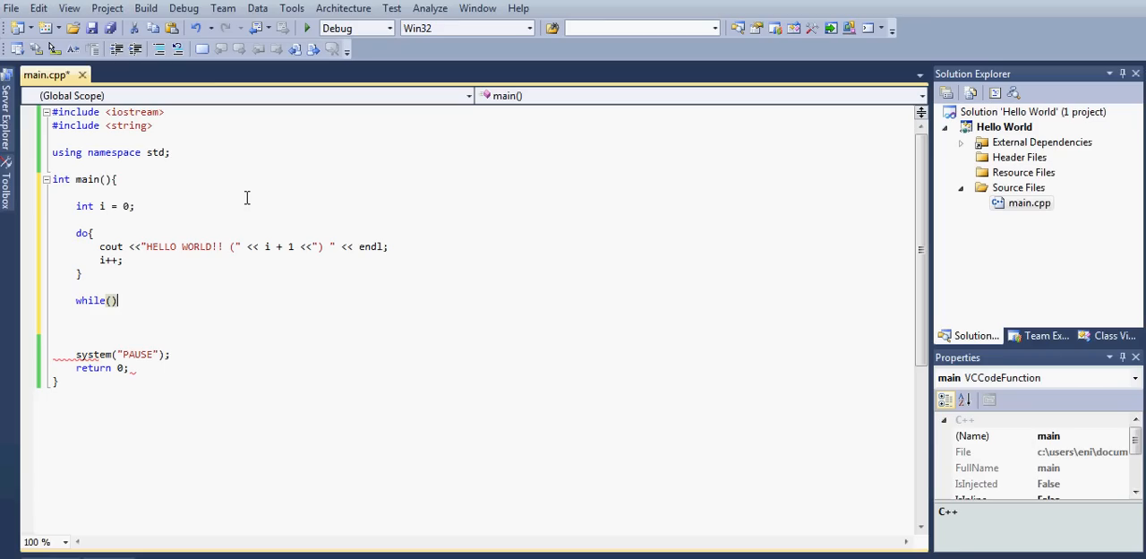
type(";")
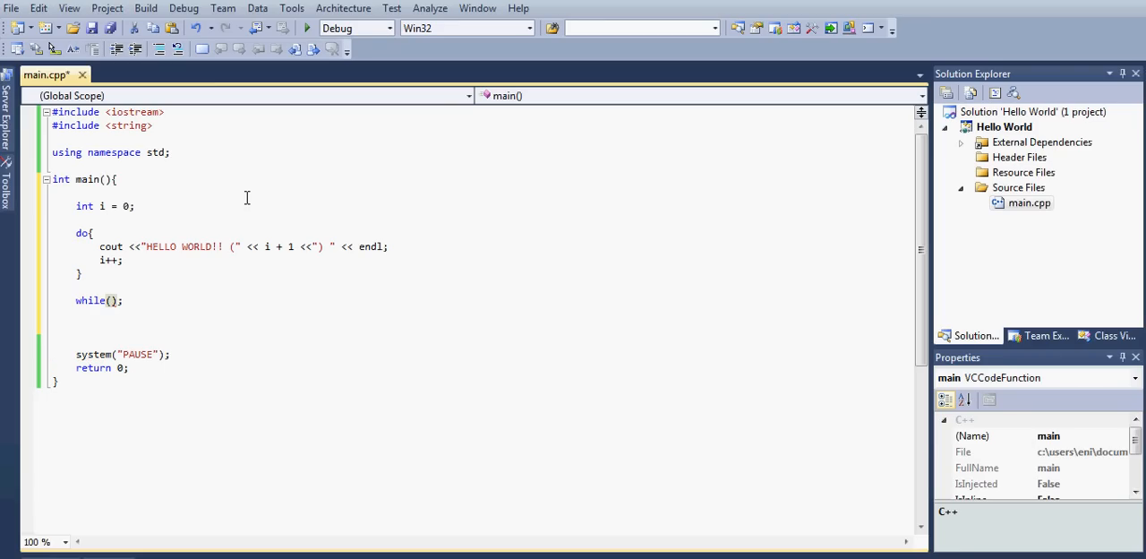
type("i")
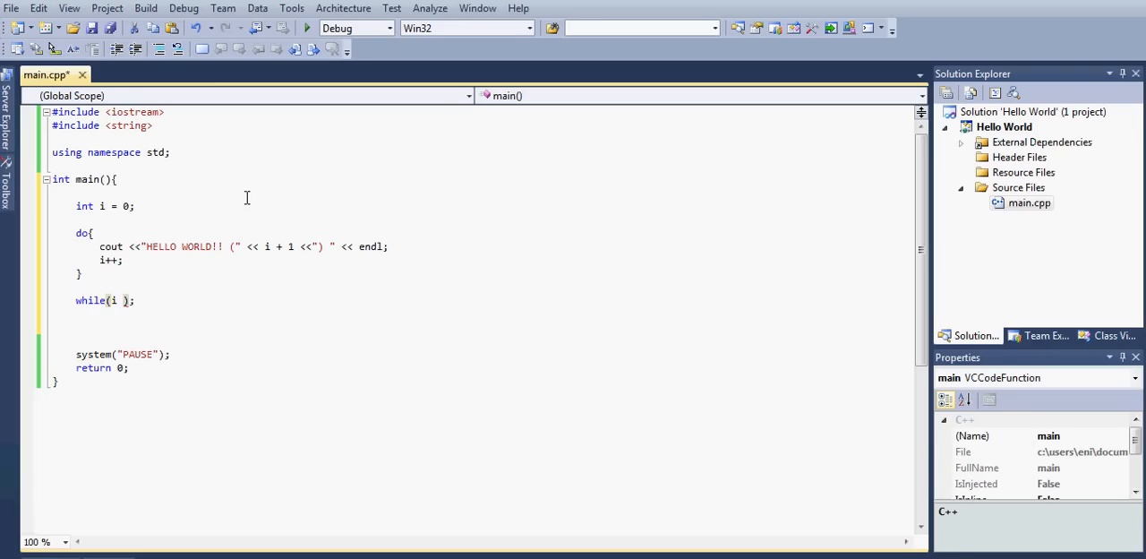
type("<")
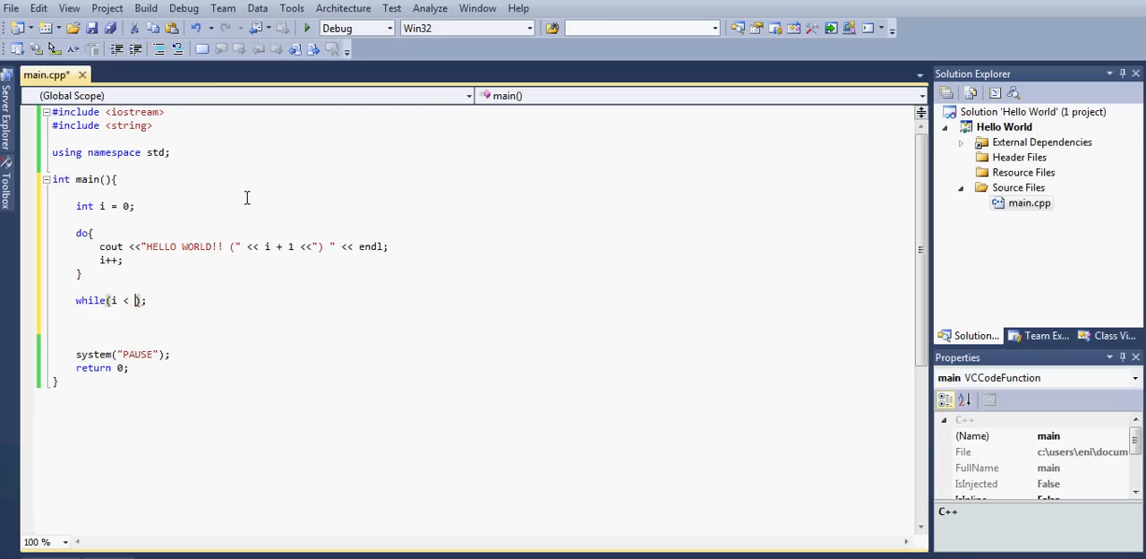
type("10")
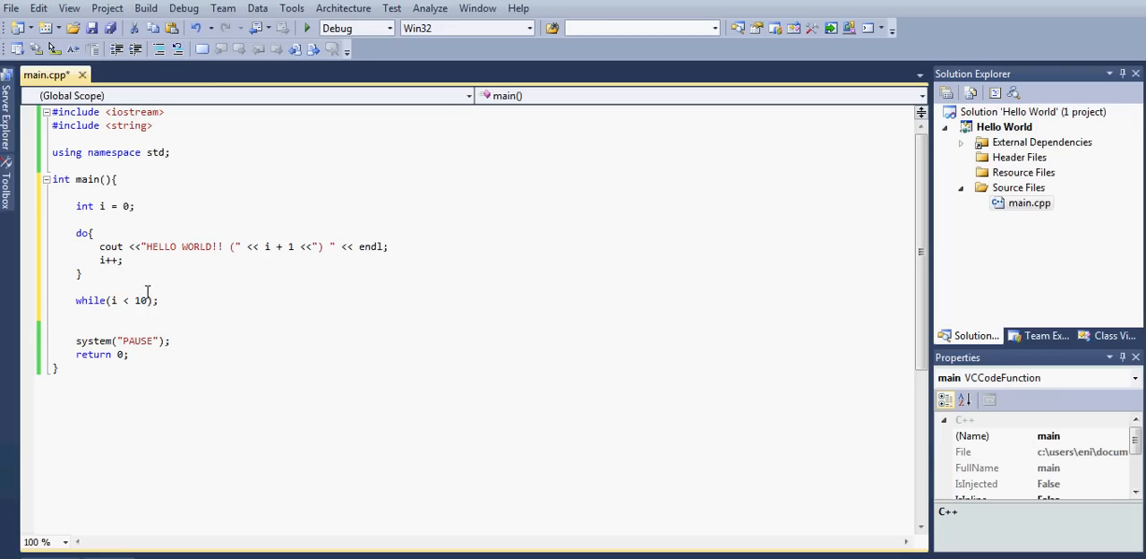
mouse_move(182, 247)
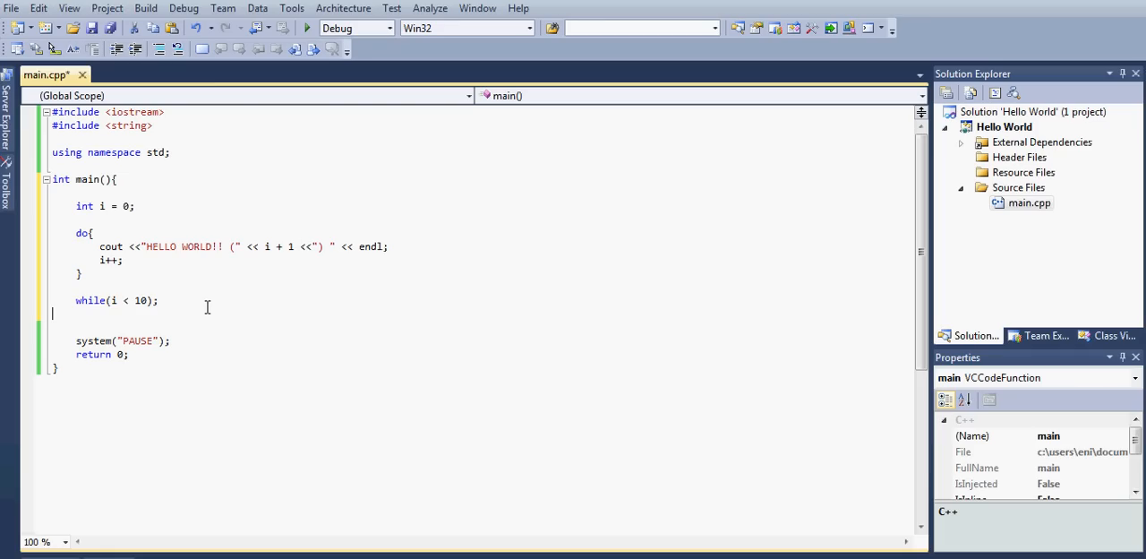
mouse_move(294, 265)
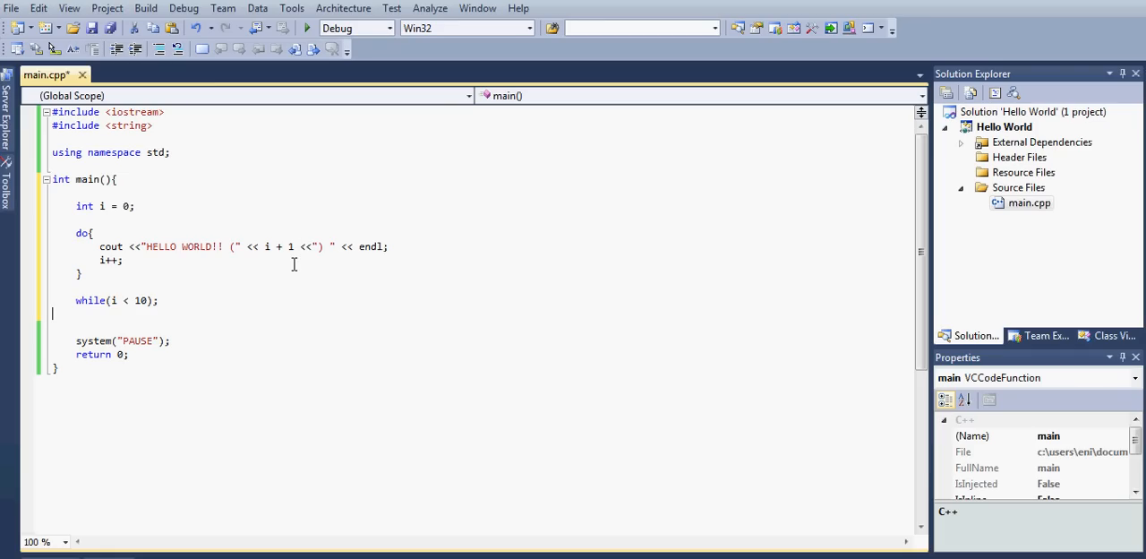
mouse_move(301, 272)
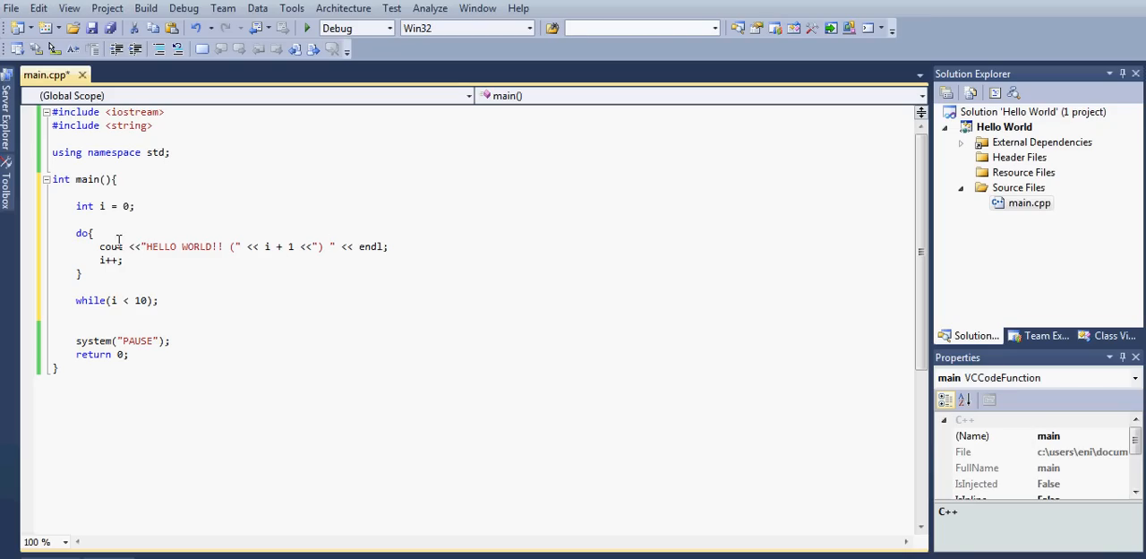
mouse_move(322, 245)
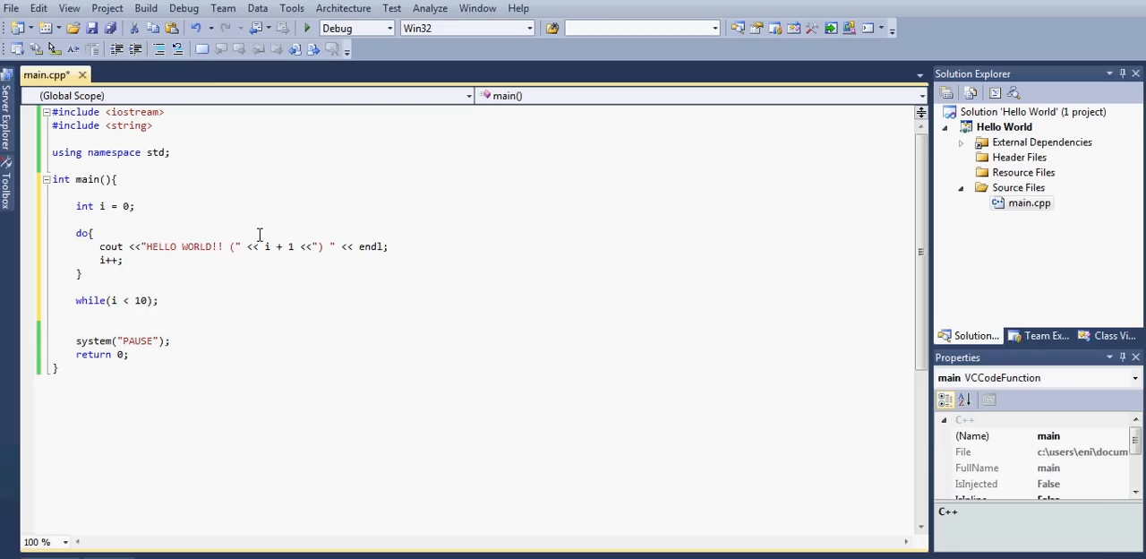
mouse_move(111, 301)
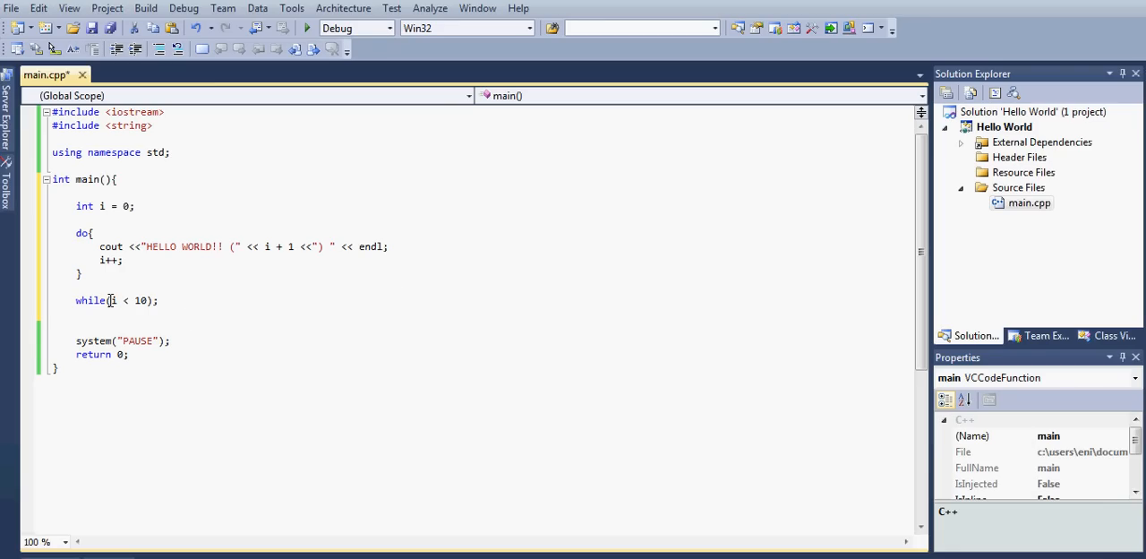
left_click_drag(76, 301, 129, 300)
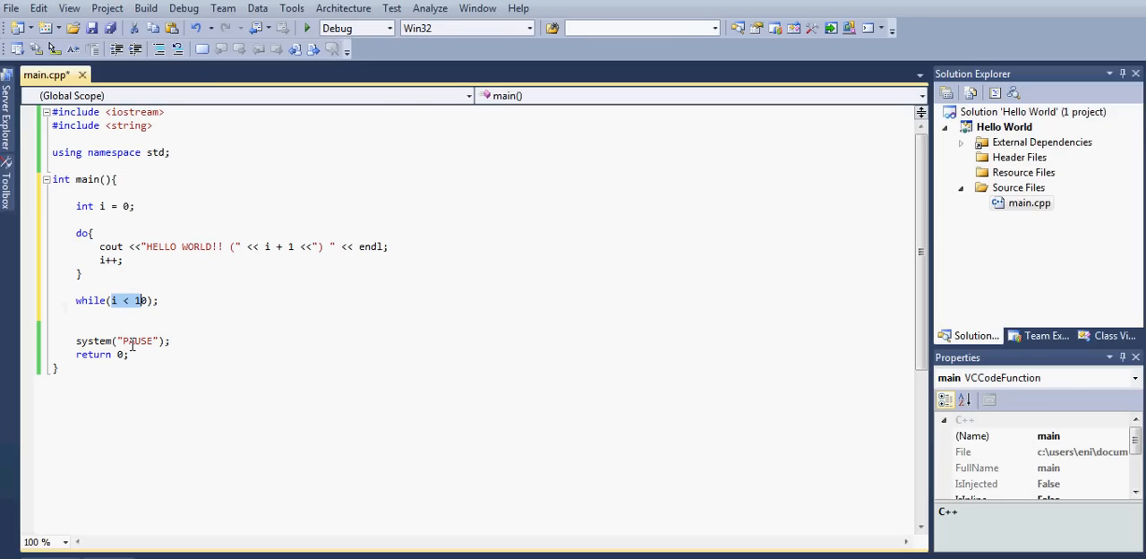
mouse_move(233, 193)
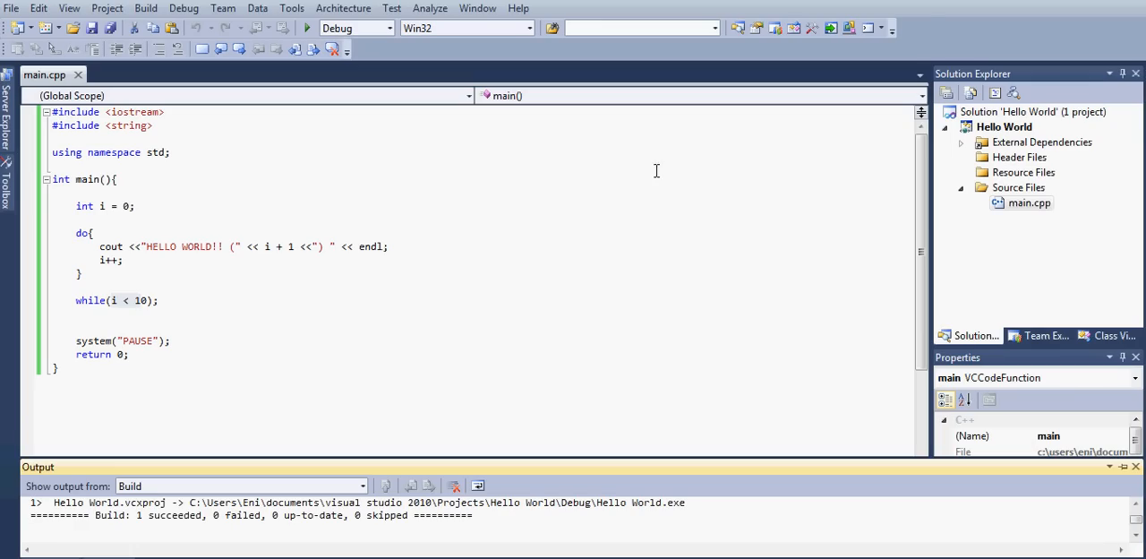
Step: Start Debugging to run the program, printing HELLO WORLD!! (1) through (10) in the console
left_click(308, 27)
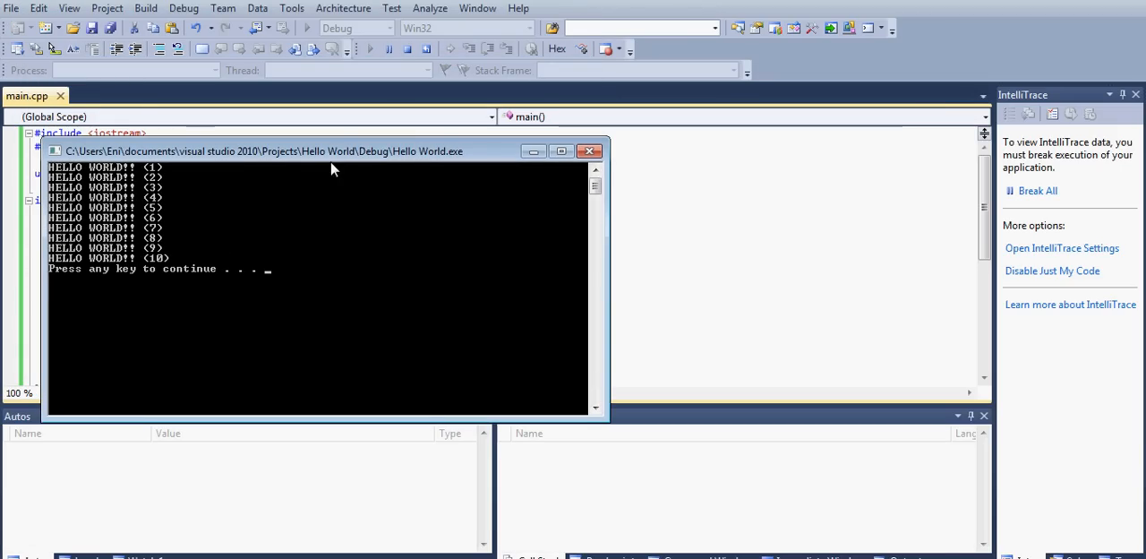
mouse_move(272, 279)
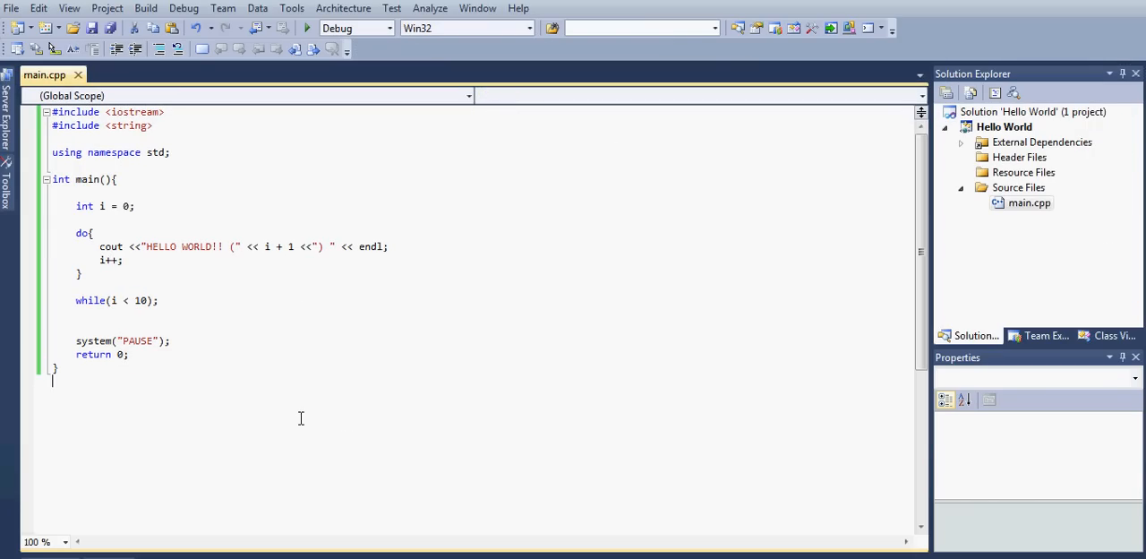
mouse_move(279, 295)
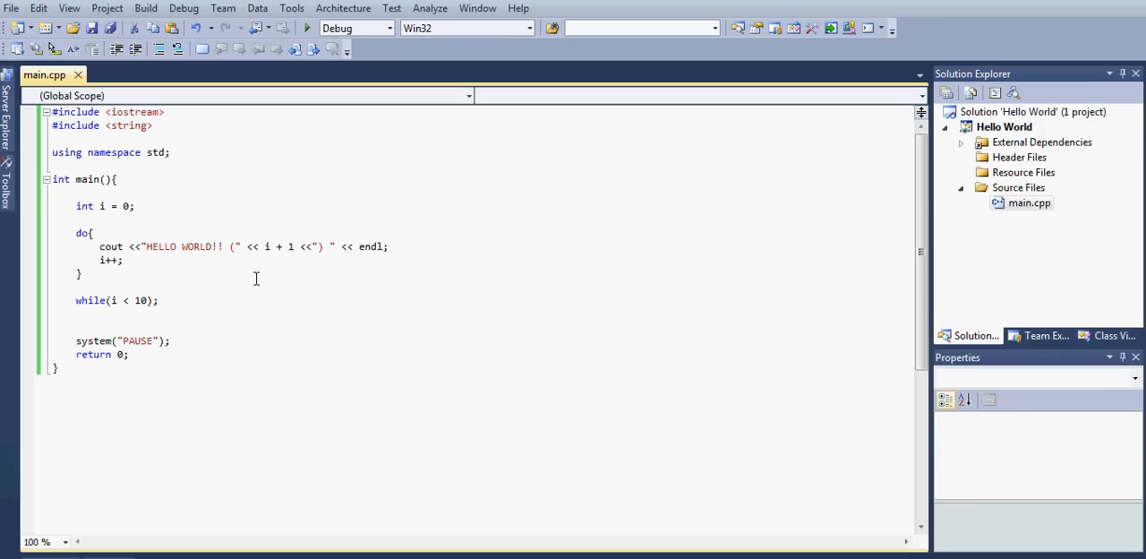
mouse_move(143, 282)
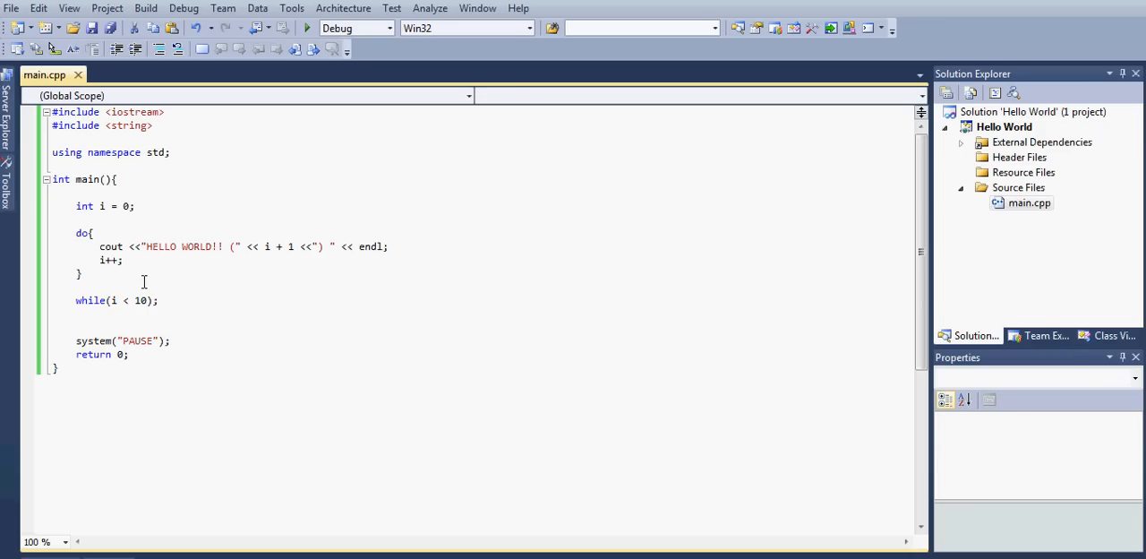
left_click_drag(98, 247, 122, 259)
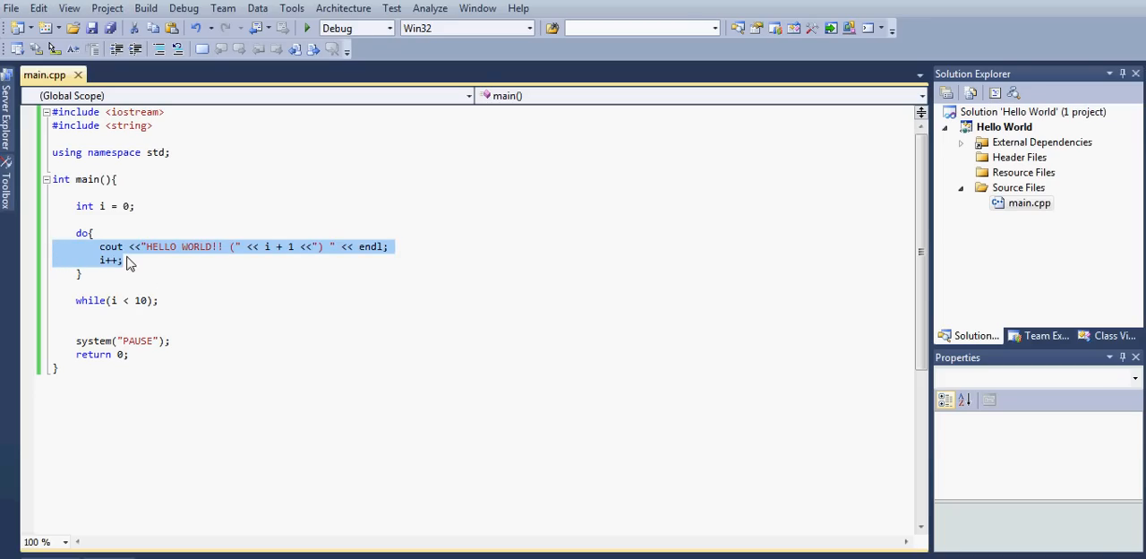
mouse_move(104, 304)
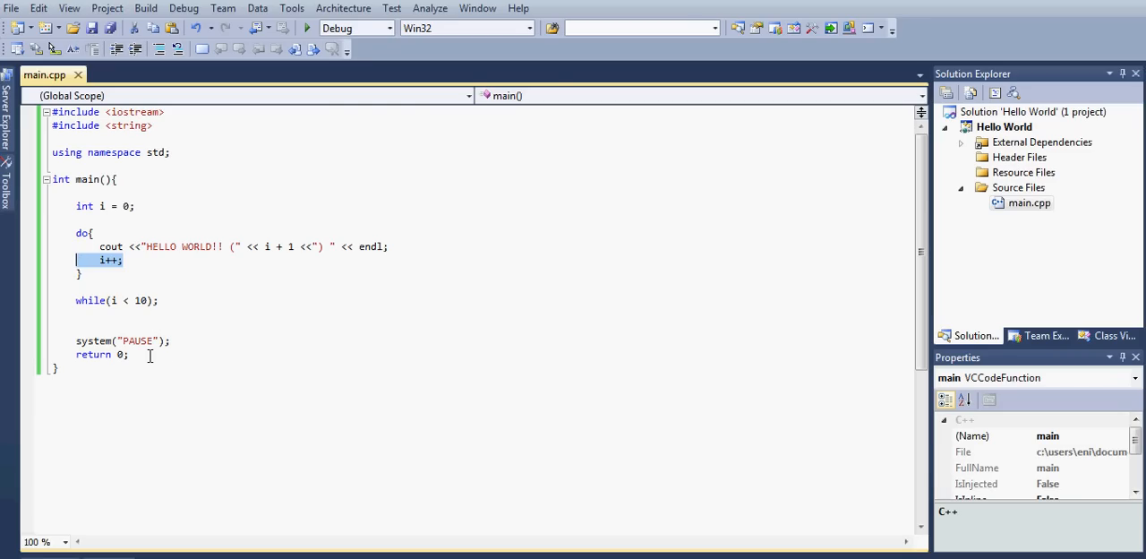
mouse_move(215, 440)
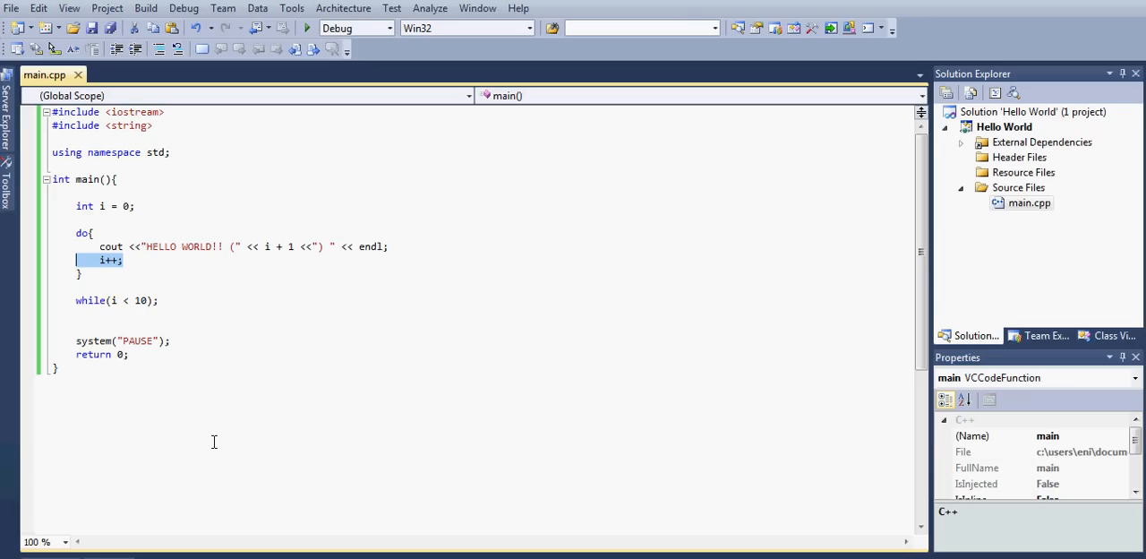
mouse_move(337, 181)
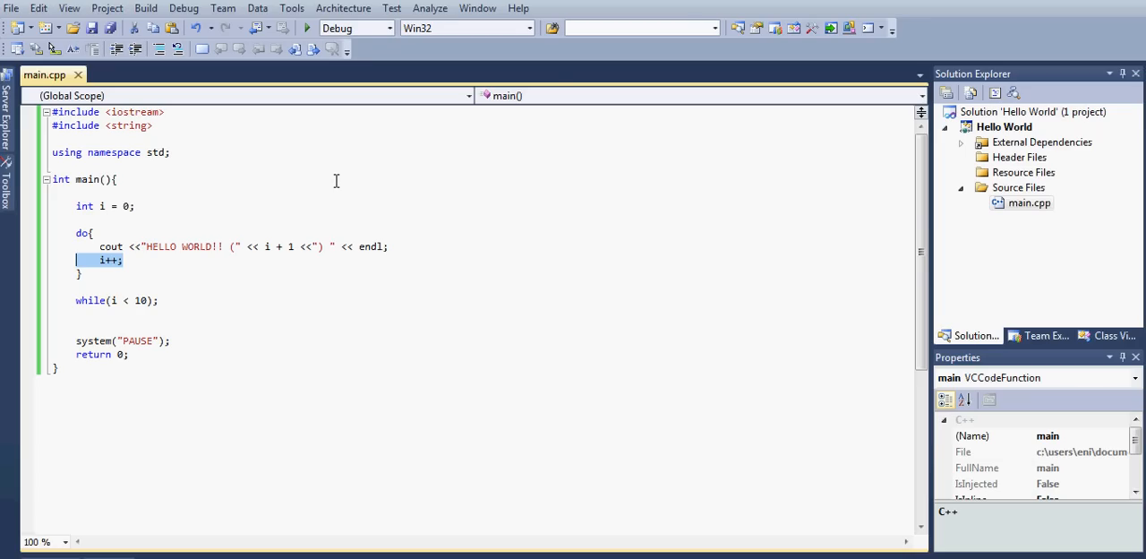